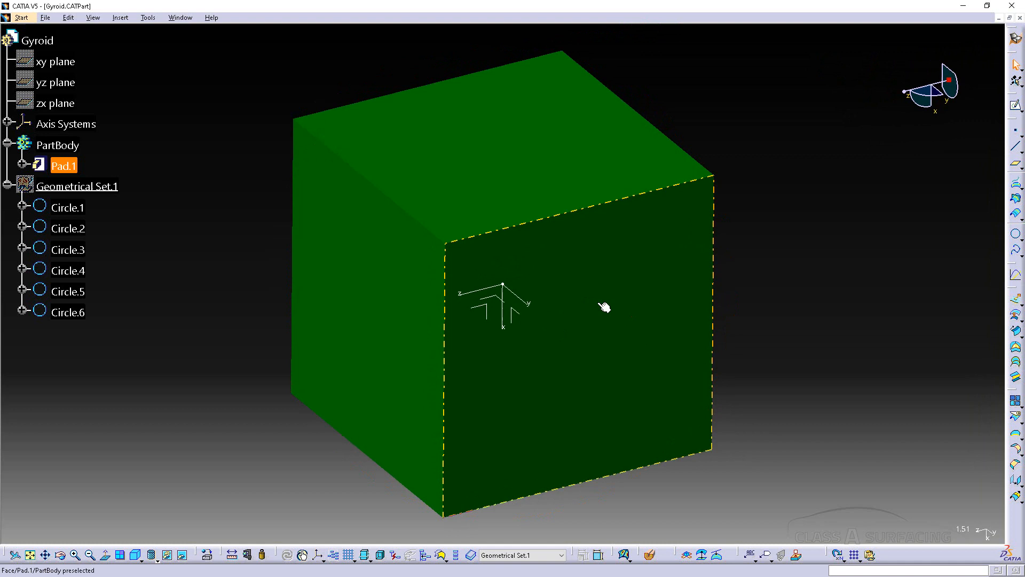
Step: Show Geometrical Set.1's six circle arcs and hide the PartBody cube via Hide/Show
{"action": "left_click", "coordinate": [789, 293]}
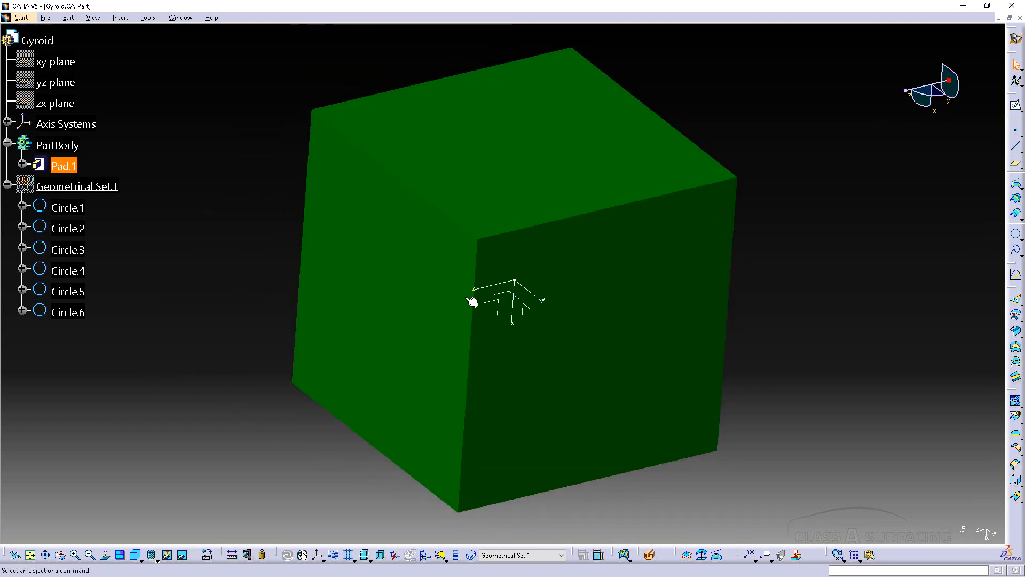
{"action": "right_click", "coordinate": [58, 145]}
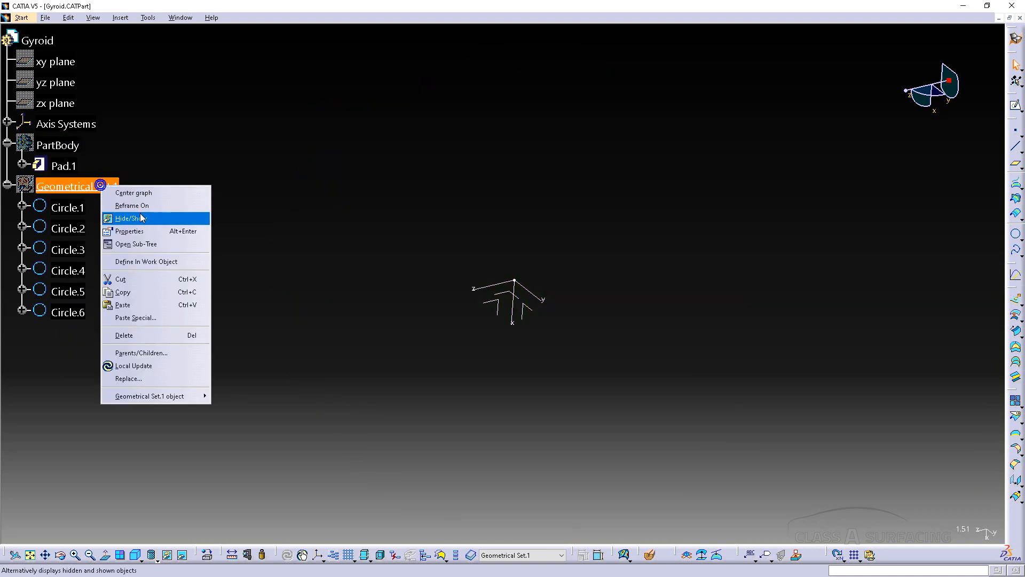
{"action": "left_click", "coordinate": [129, 218]}
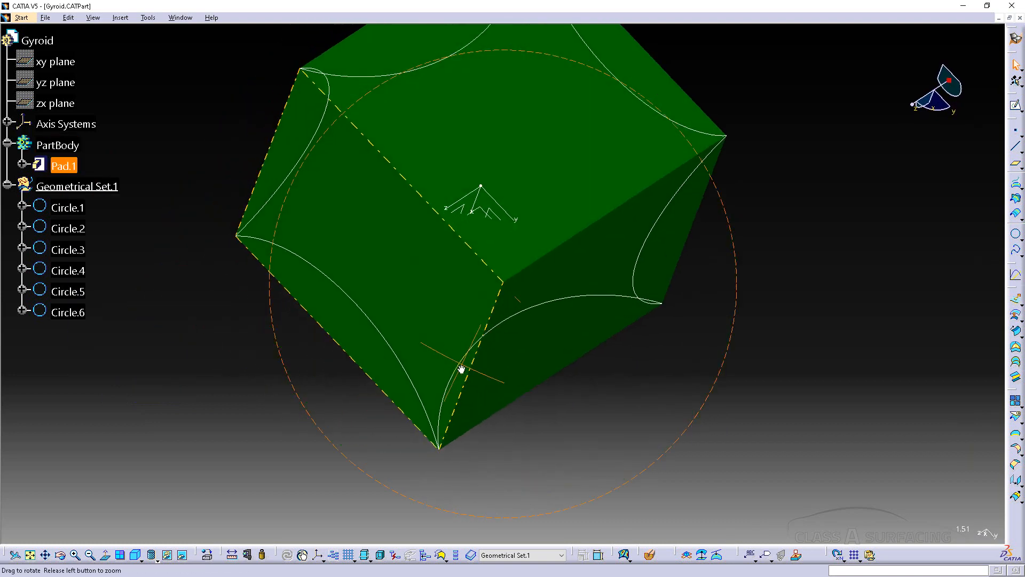
{"action": "left_click_drag", "start_coordinate": [461, 366], "coordinate": [466, 171]}
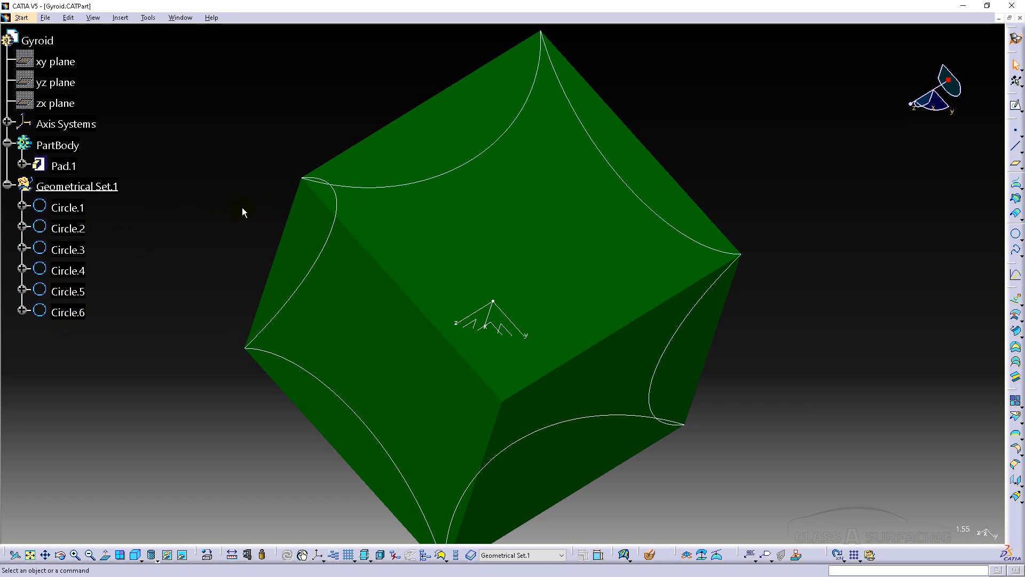
{"action": "right_click", "coordinate": [57, 144]}
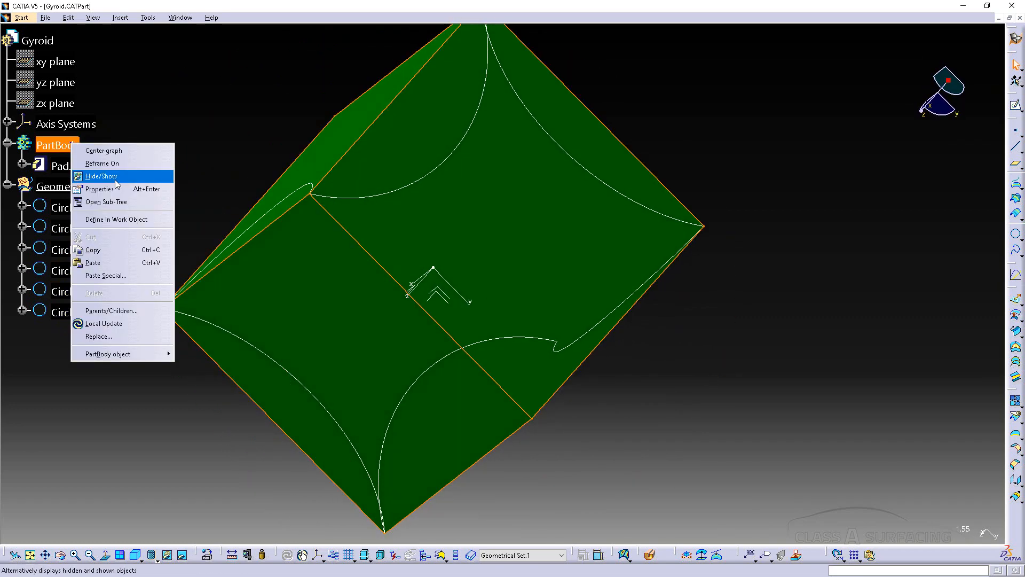
{"action": "left_click", "coordinate": [103, 176]}
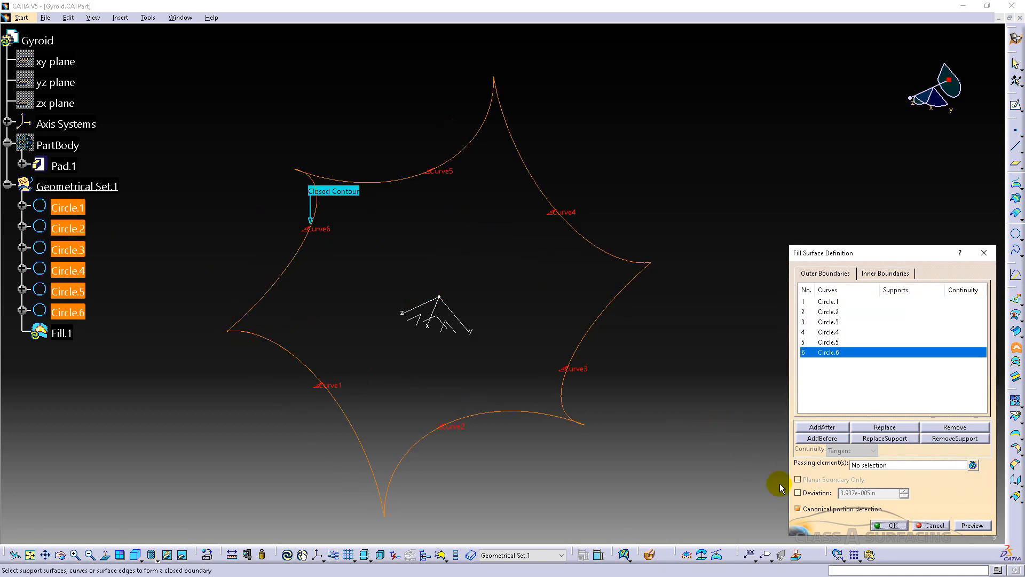
Step: Confirm Fill.1 with Circle.1 through Circle.6 as its outer boundary
{"action": "left_click", "coordinate": [893, 525]}
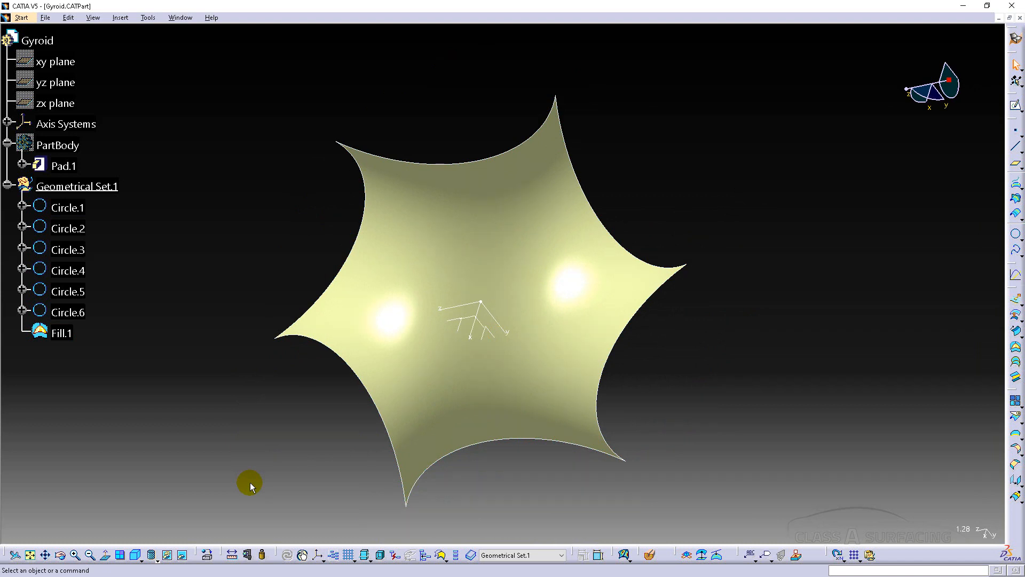
{"action": "mouse_move", "coordinate": [477, 325]}
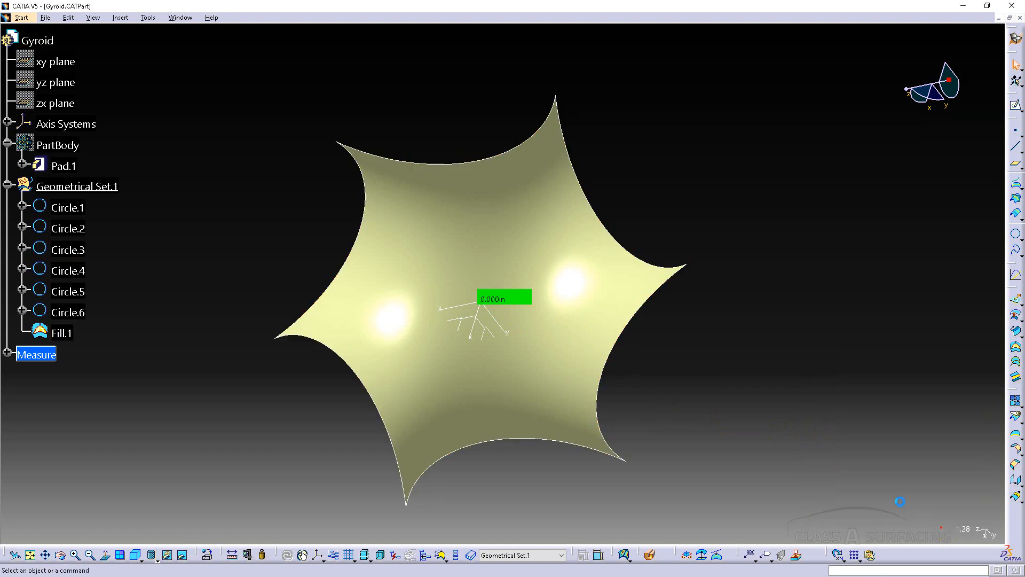
{"action": "mouse_move", "coordinate": [326, 505]}
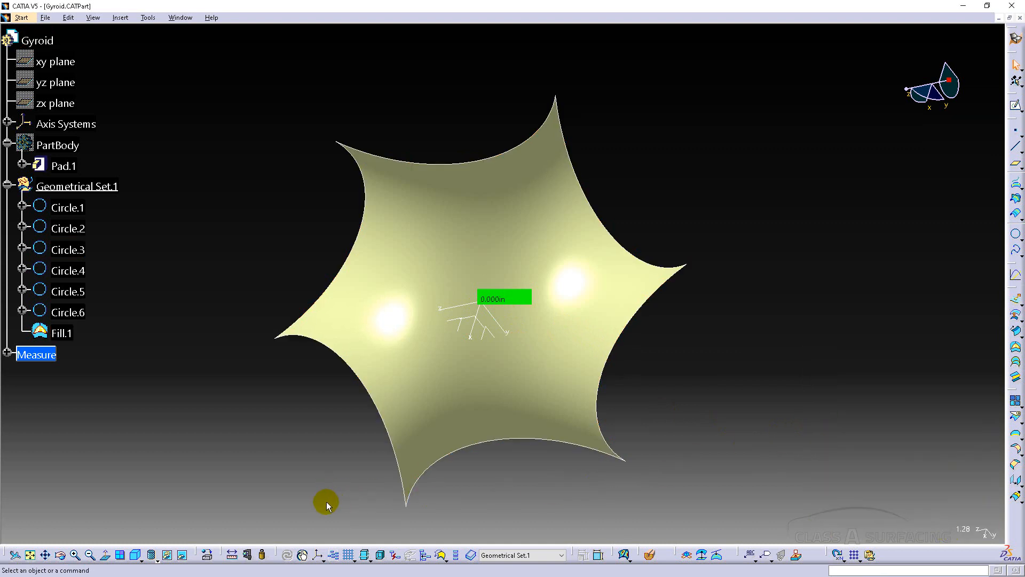
{"action": "mouse_move", "coordinate": [621, 553]}
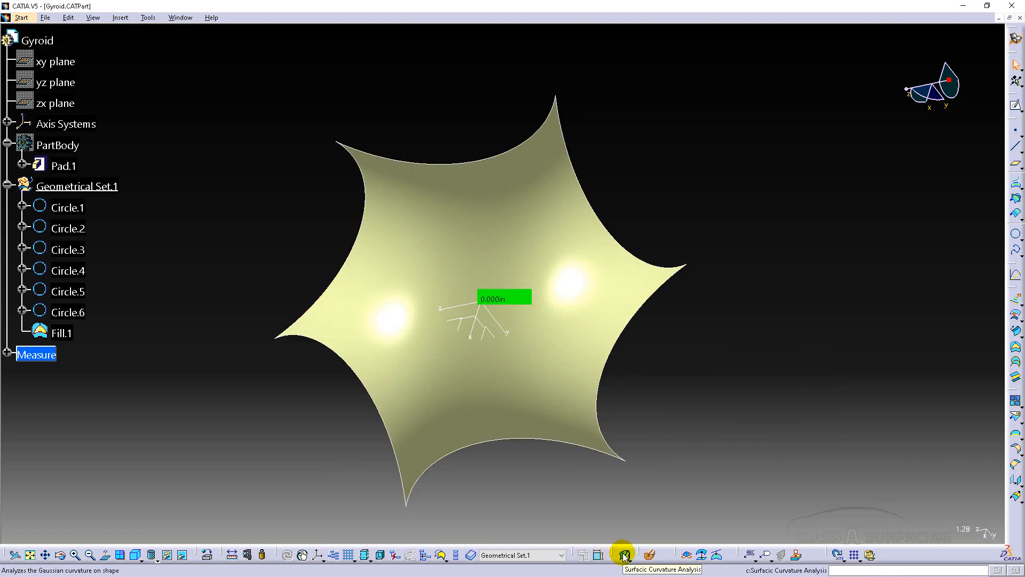
Step: Run Surfacic Curvature Analysis on Fill.1 and set its type to Gaussian
{"action": "left_click", "coordinate": [621, 554]}
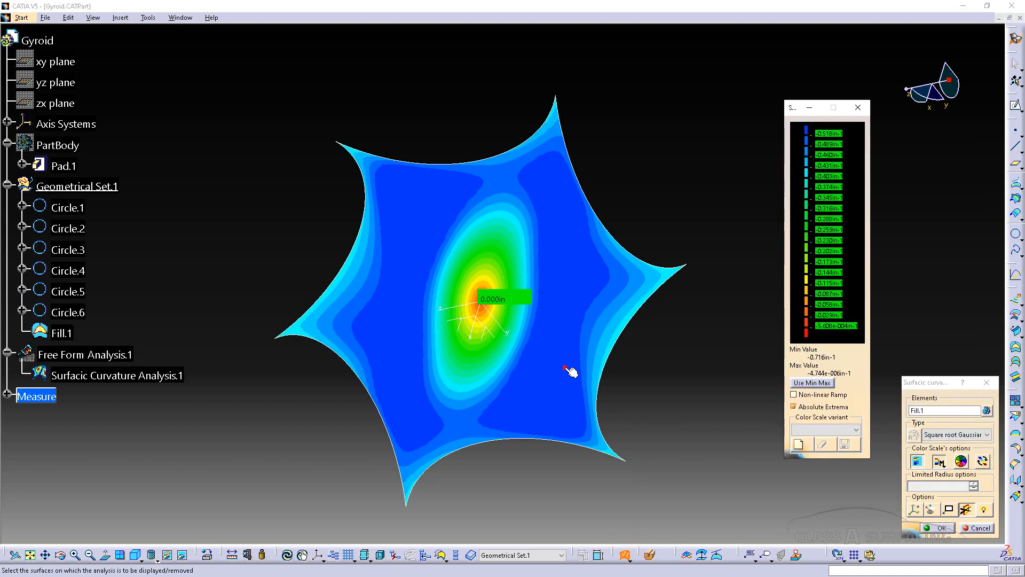
{"action": "left_click", "coordinate": [985, 435]}
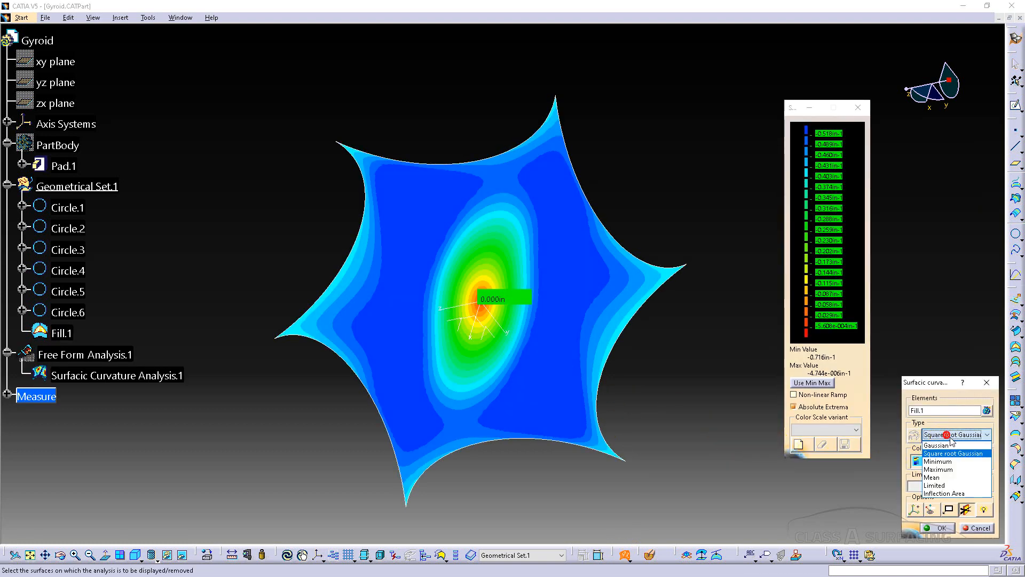
{"action": "left_click", "coordinate": [940, 442]}
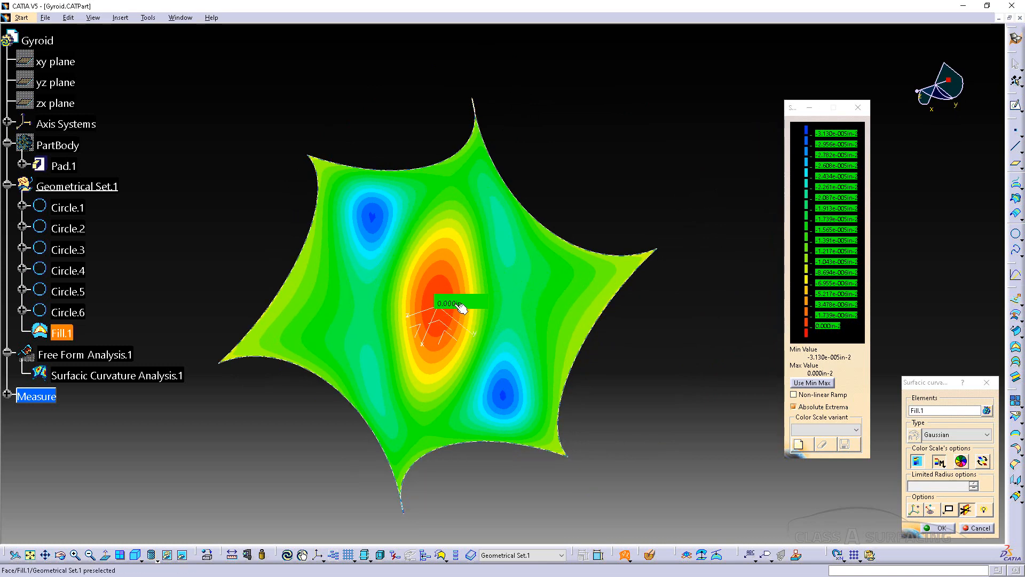
{"action": "mouse_move", "coordinate": [489, 322]}
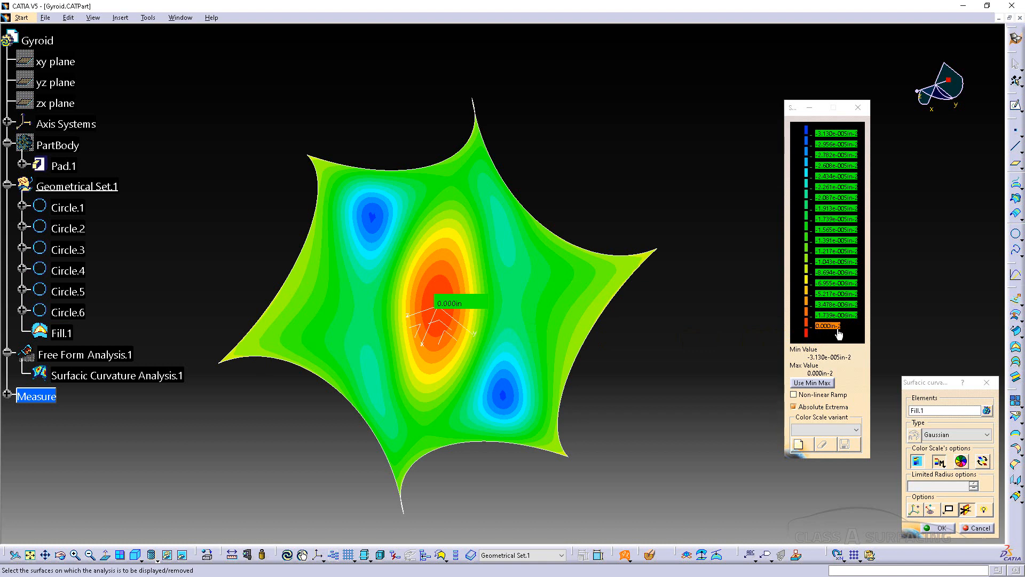
{"action": "mouse_move", "coordinate": [830, 334]}
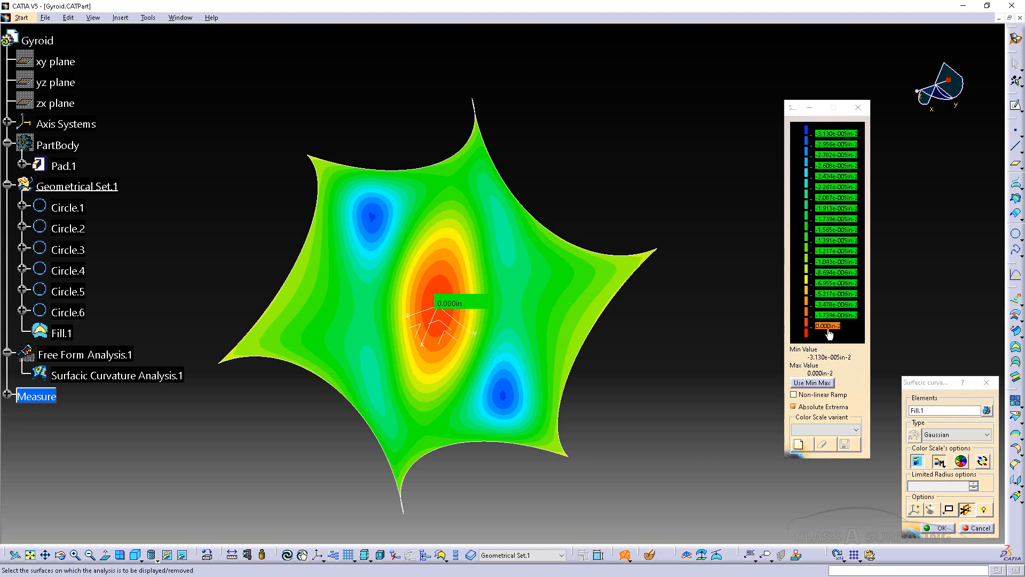
{"action": "mouse_move", "coordinate": [410, 194]}
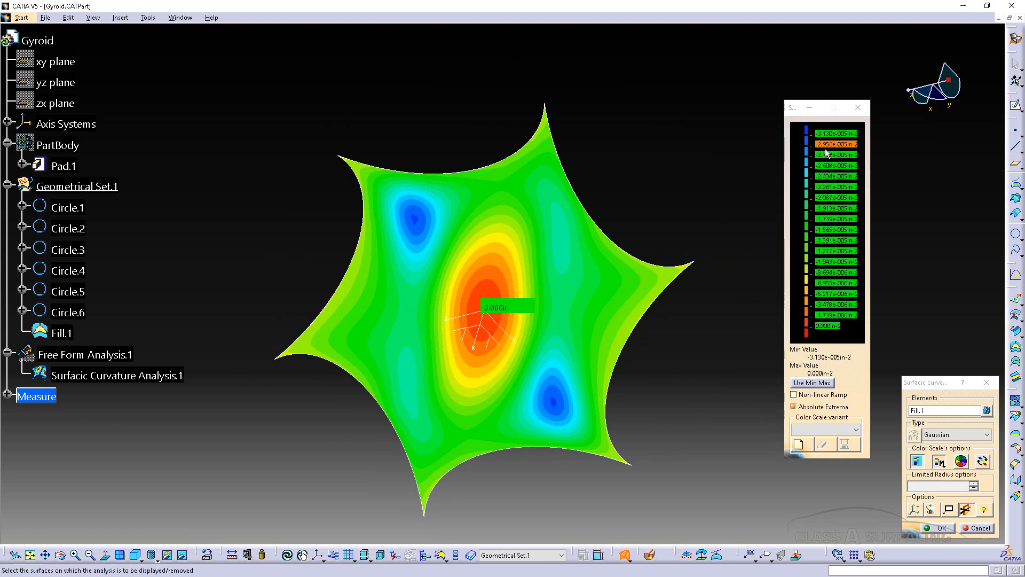
{"action": "mouse_move", "coordinate": [580, 277]}
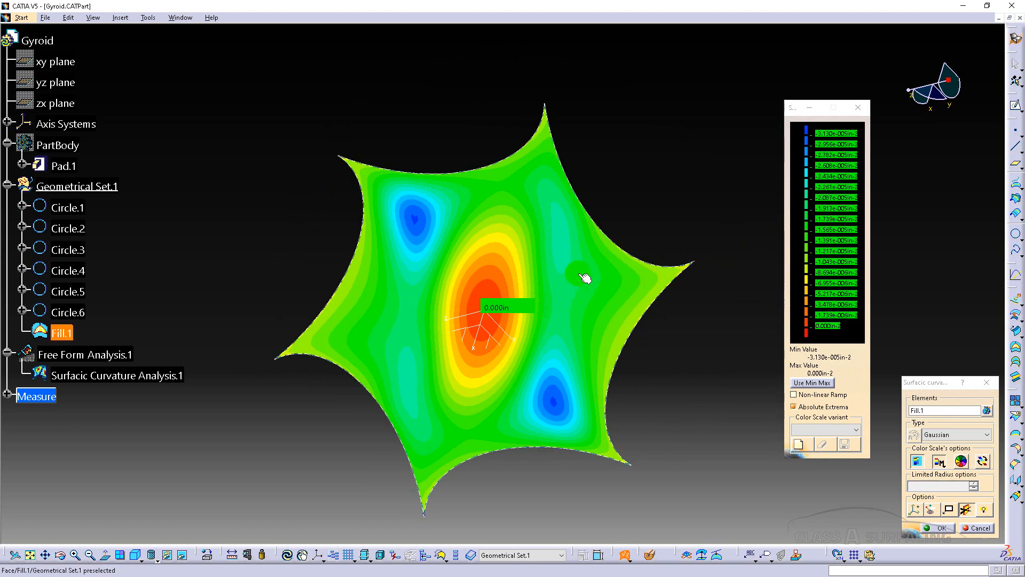